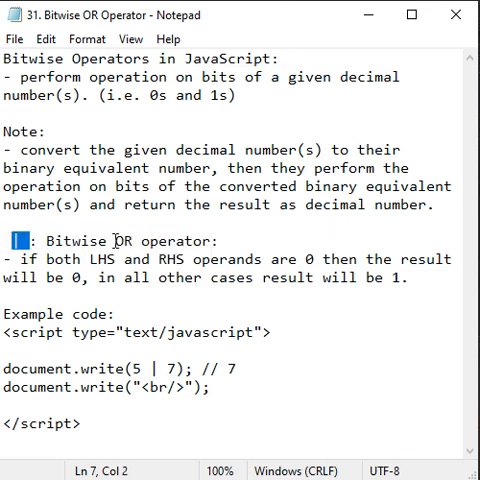
double_click(122, 240)
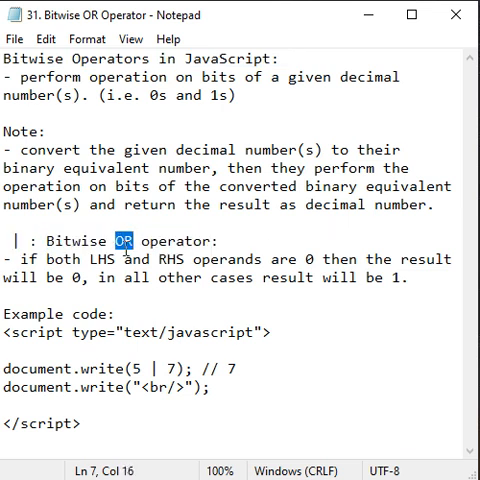